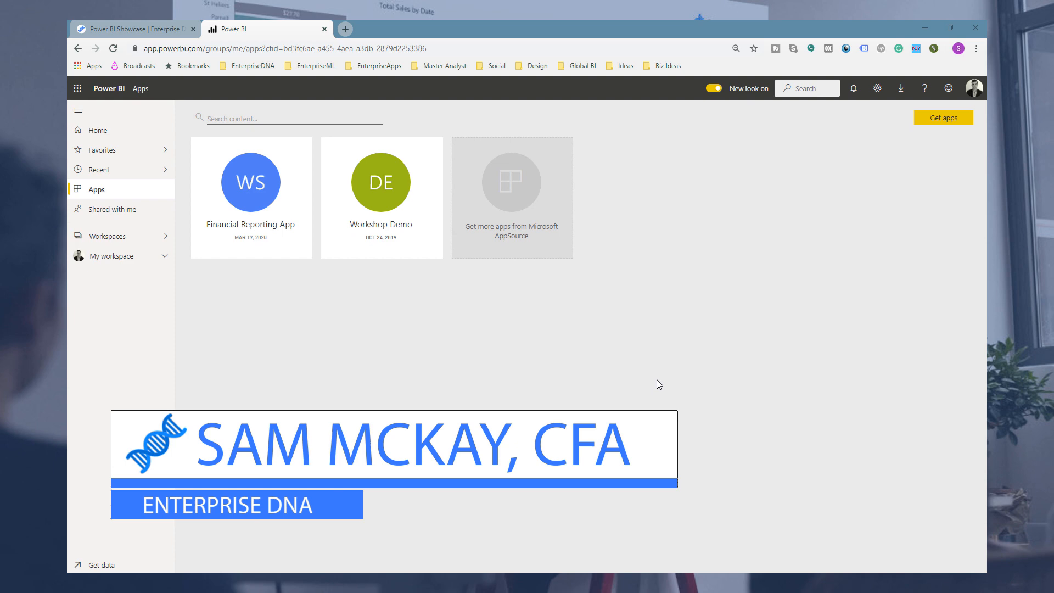
mouse_move(109, 256)
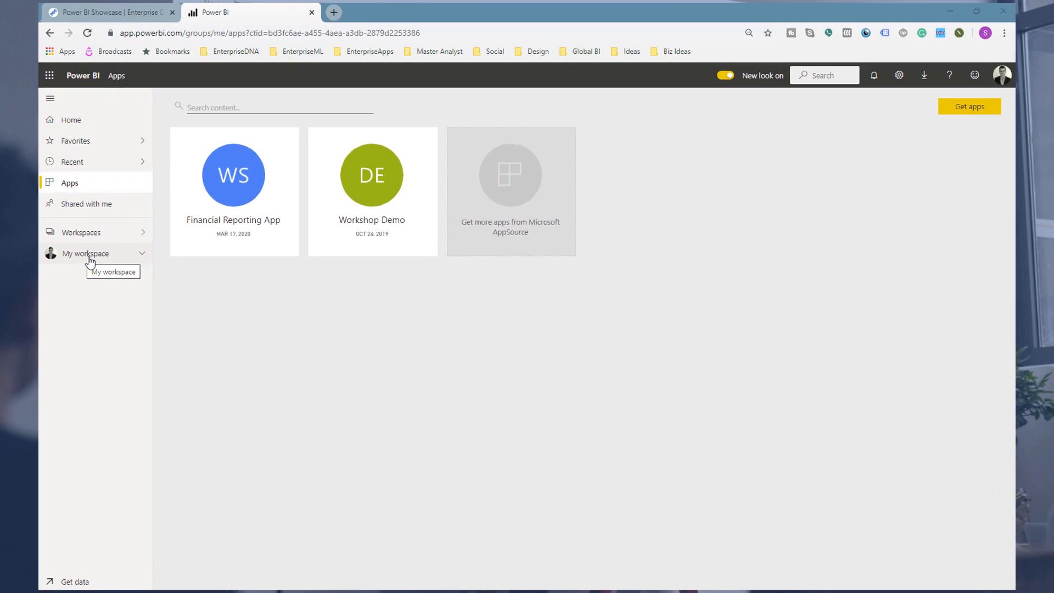
Show My workspace with its list of eleven dashboards
left_click(85, 254)
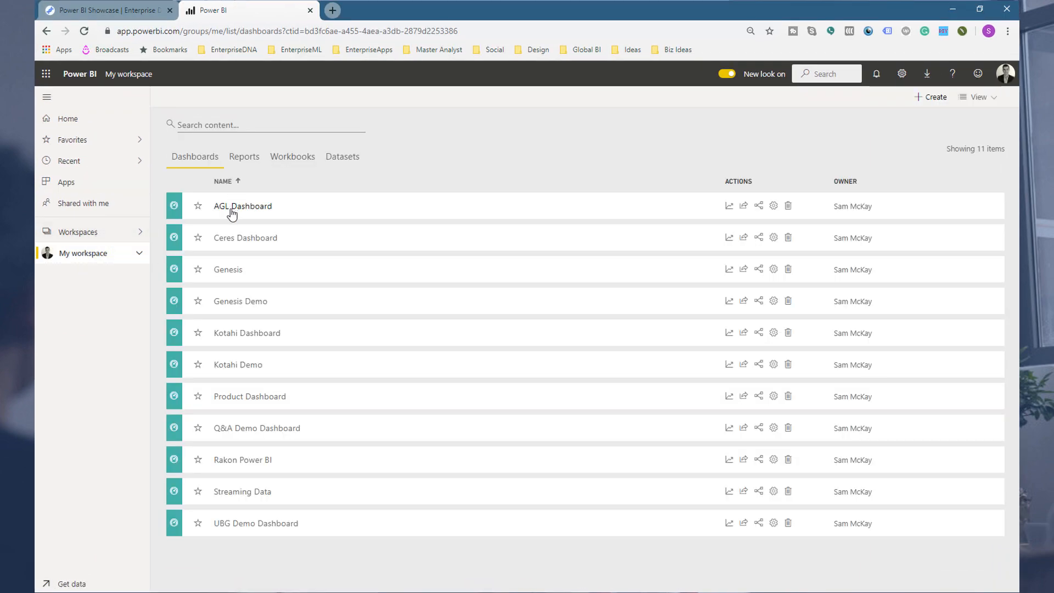
mouse_move(257, 522)
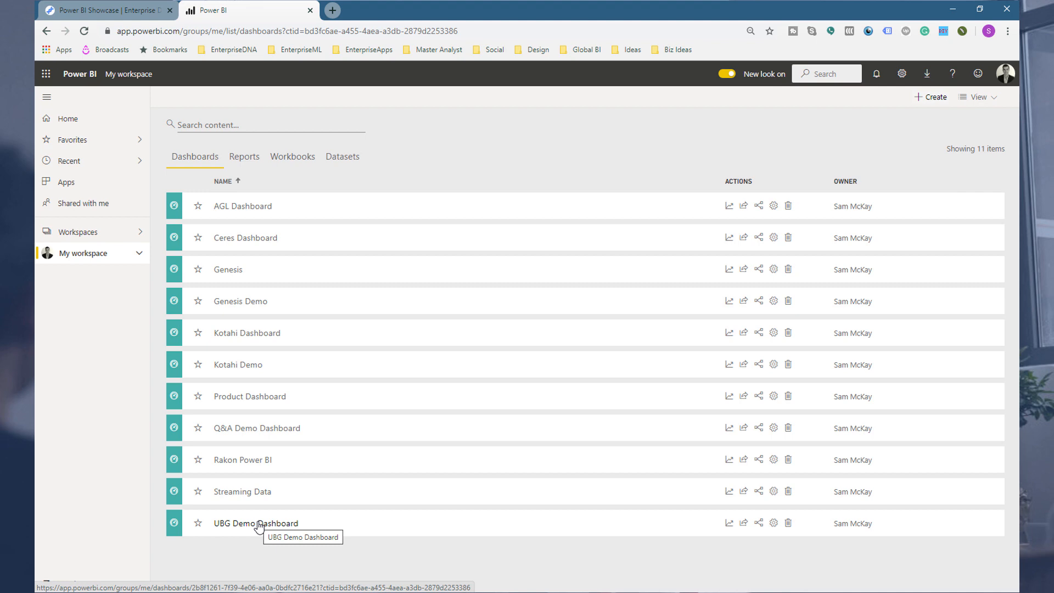
Open the UBG Demo Dashboard from the dashboards list
left_click(255, 523)
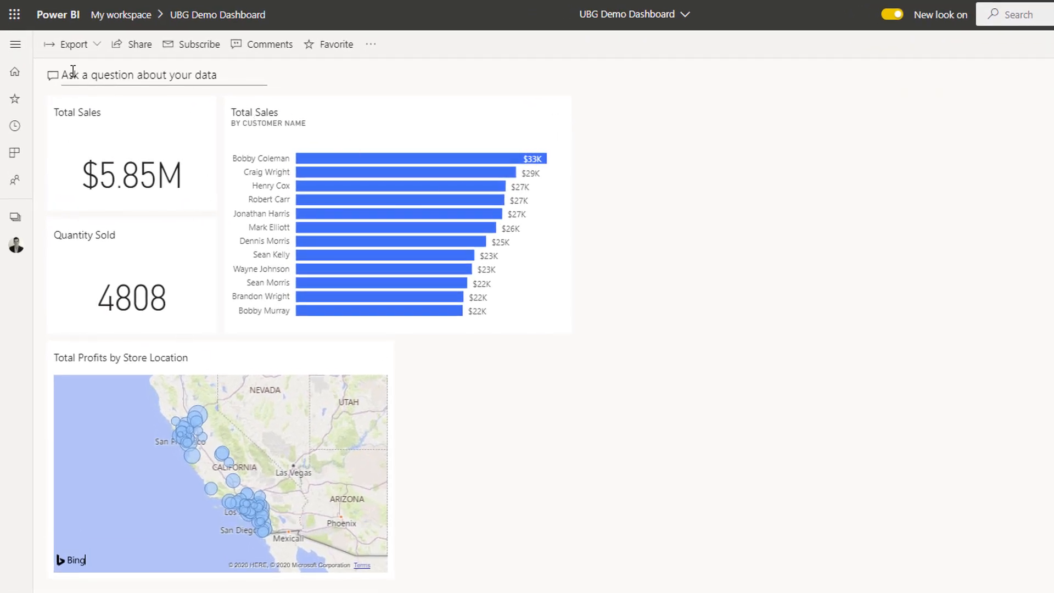
mouse_move(244, 80)
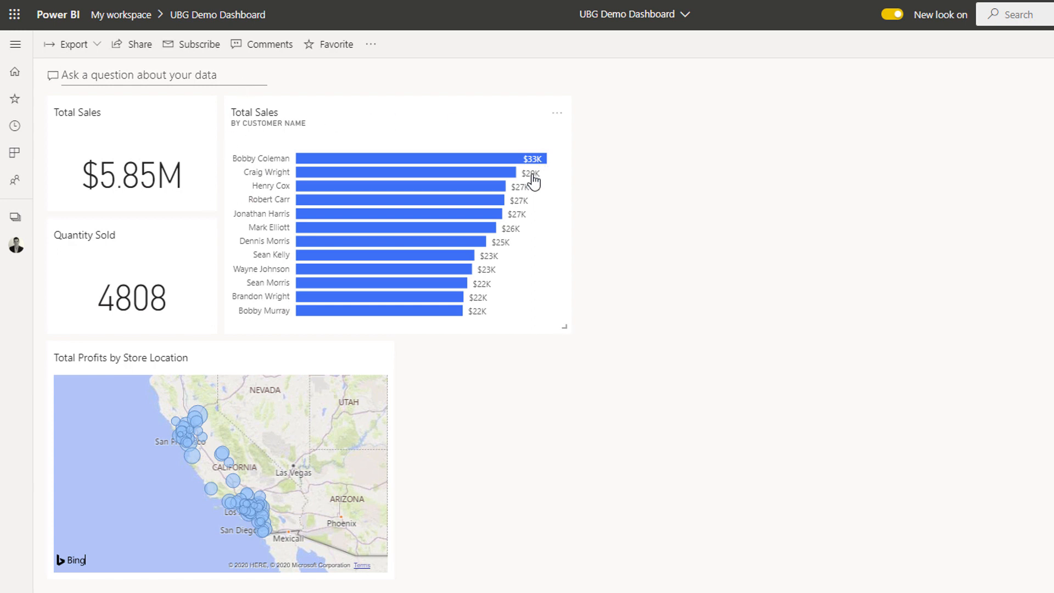
mouse_move(611, 181)
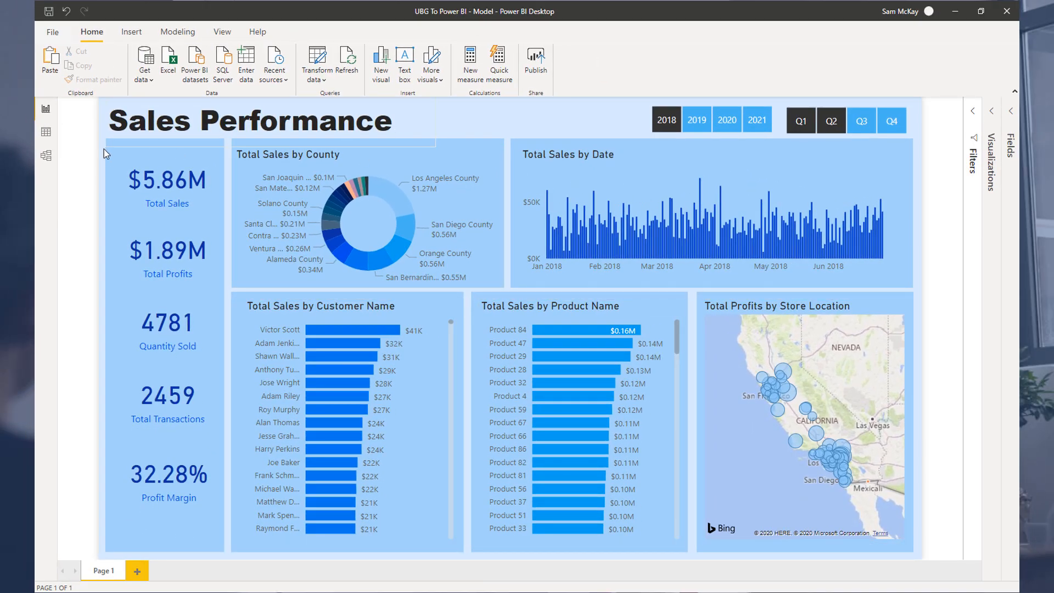
Switch Power BI Desktop to Model view showing Sales related to its five lookup tables
left_click(46, 155)
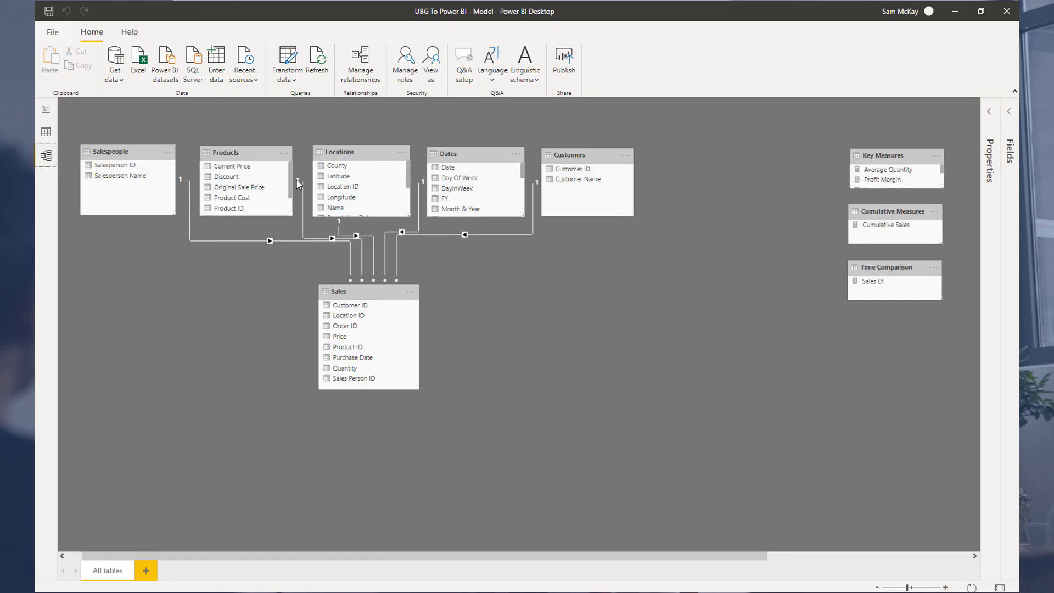
mouse_move(361, 105)
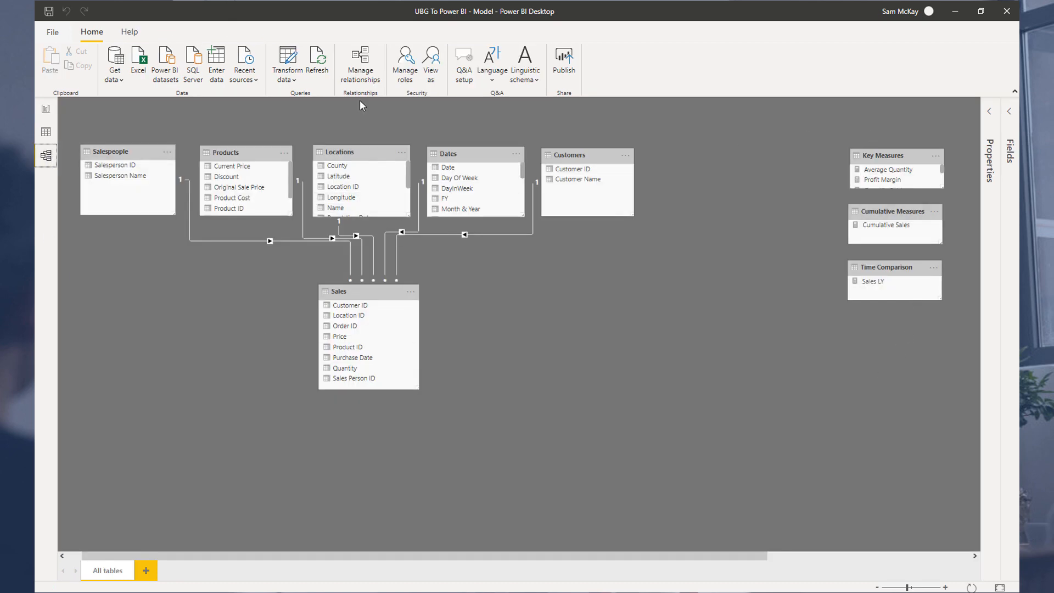
mouse_move(954, 13)
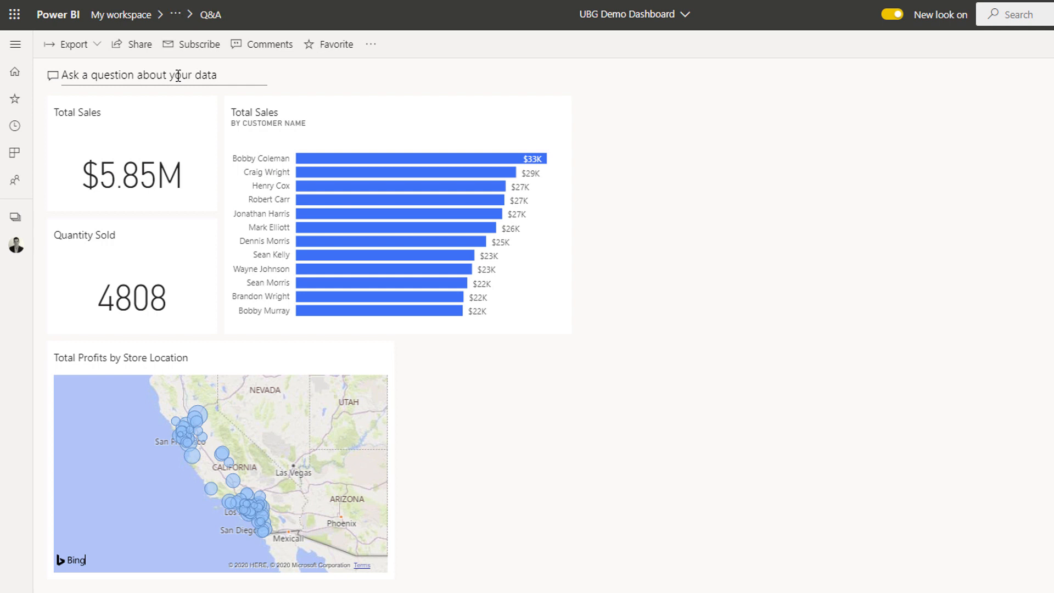
Start Q&A with the new experience on and get the suggested Total Sales answer of $10.33M
left_click(161, 75)
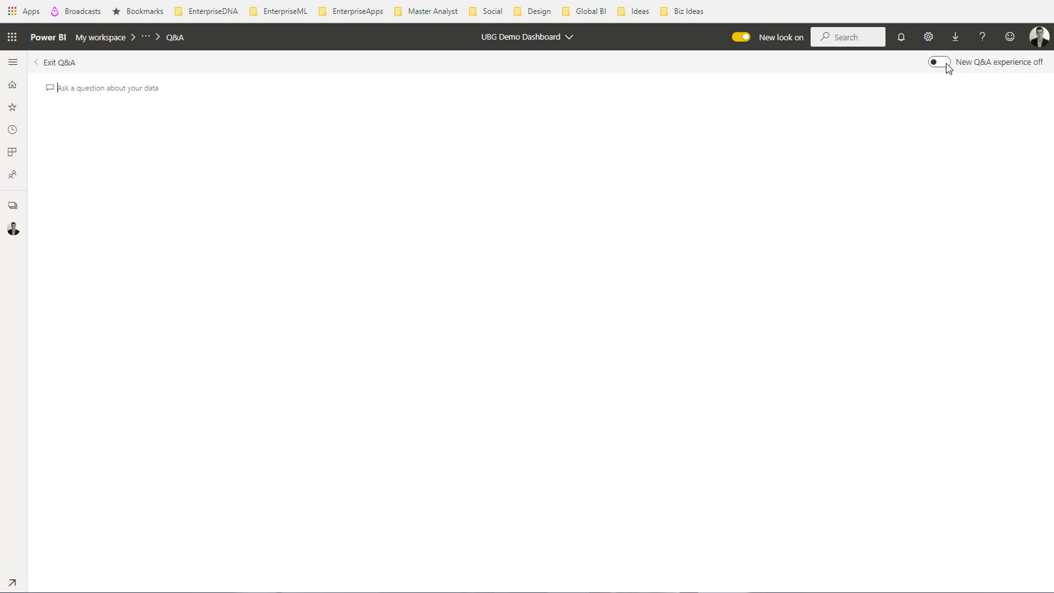
left_click(939, 61)
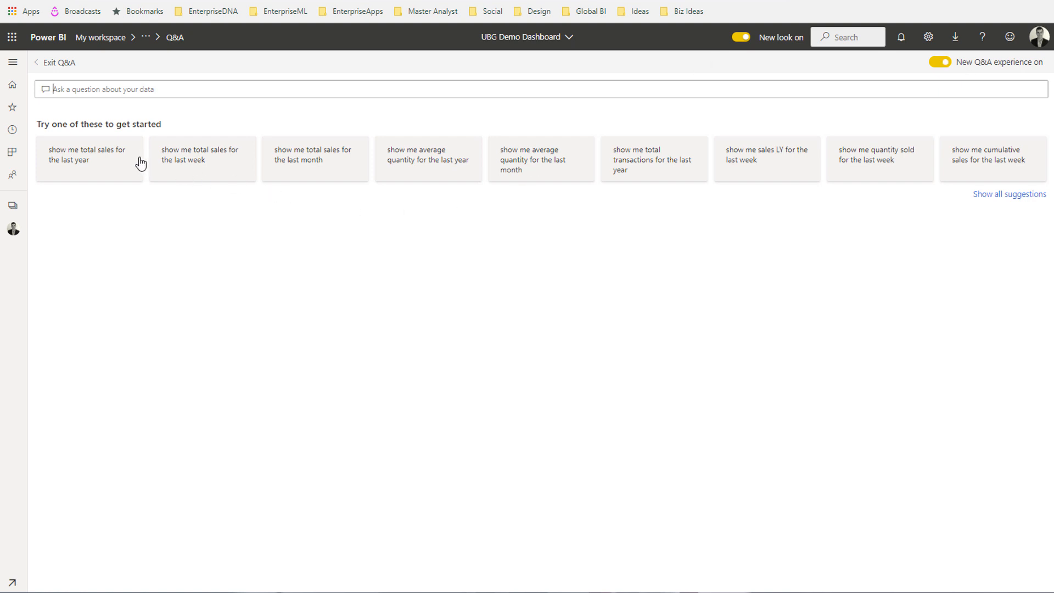
mouse_move(216, 166)
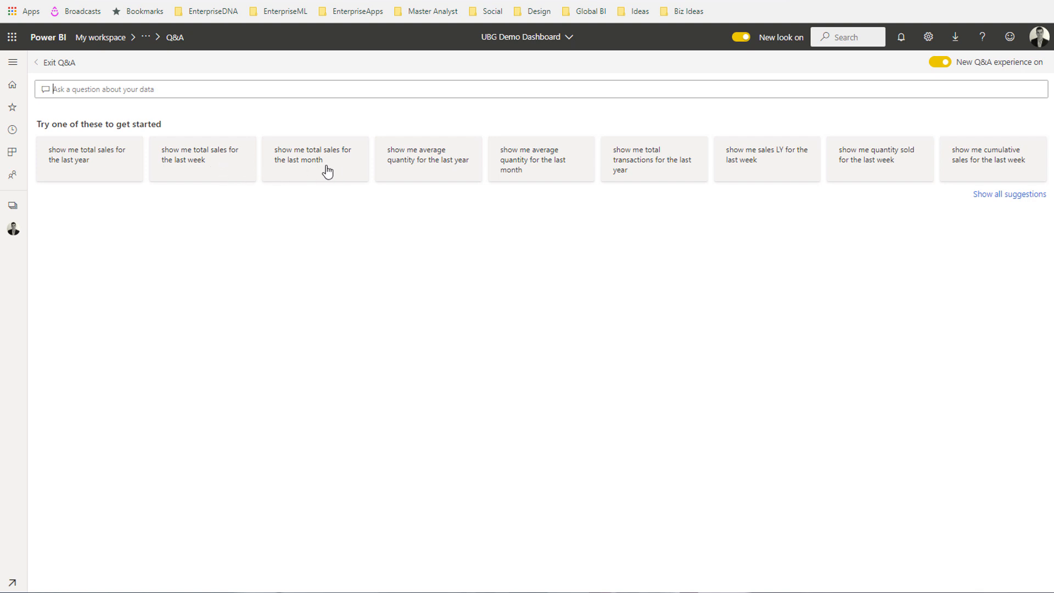
left_click(88, 155)
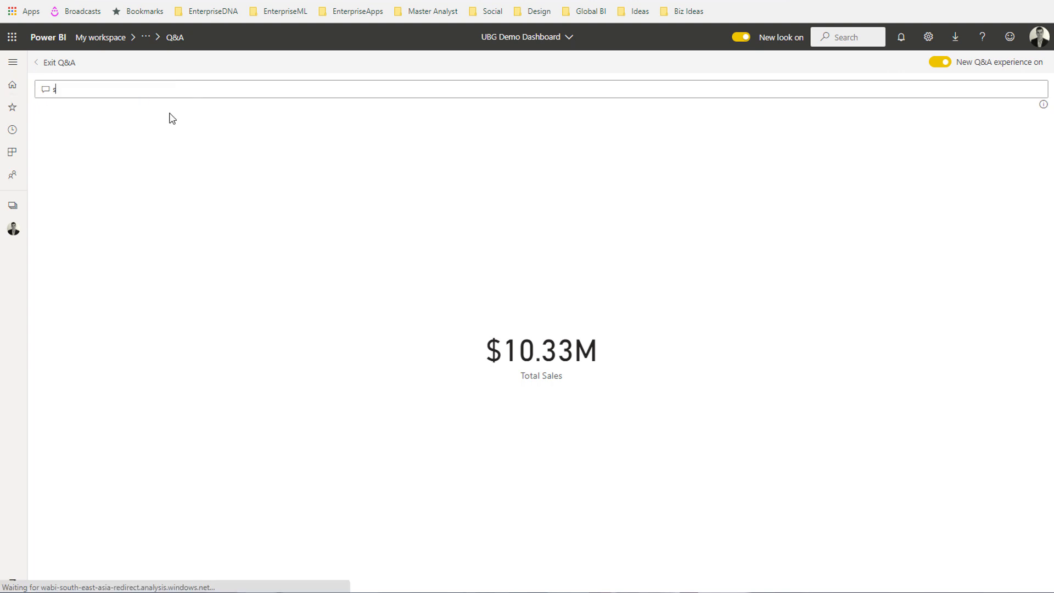
Ask Q&A 'show total profits by product name' to get a per-product bar chart
type("how")
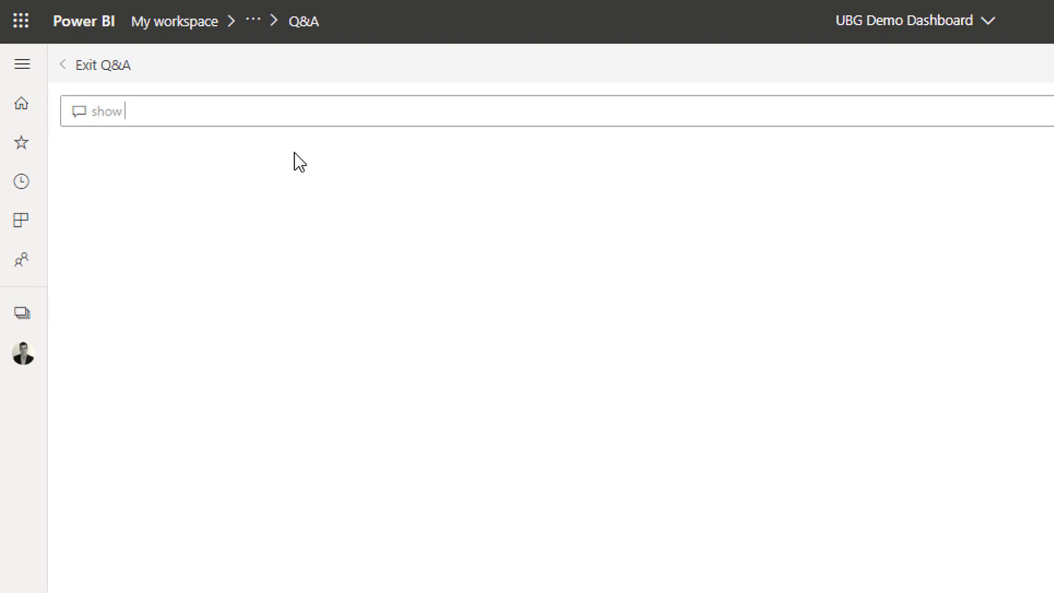
type("total pr")
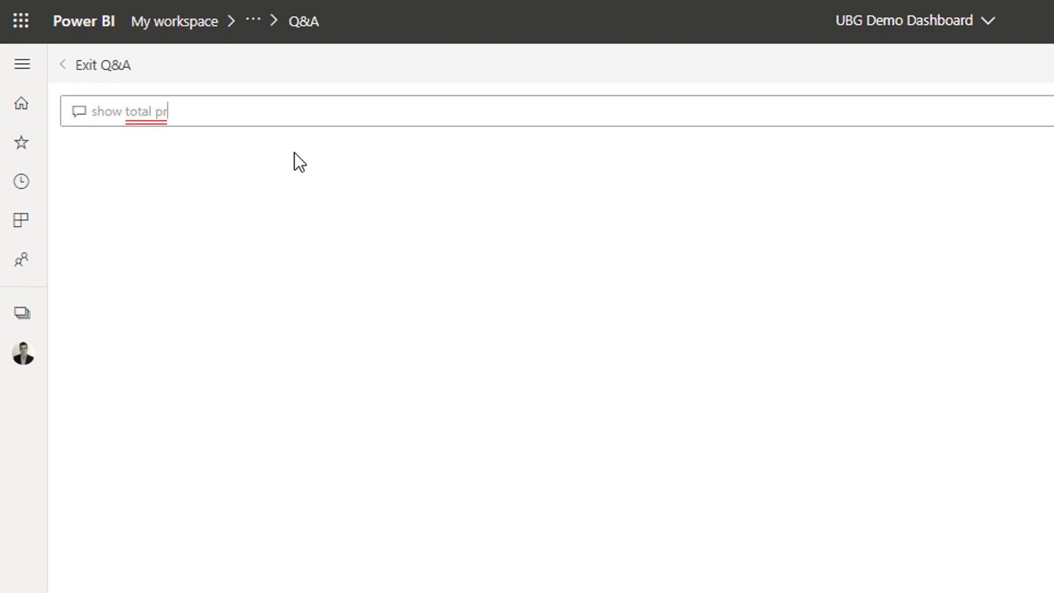
type("ofits")
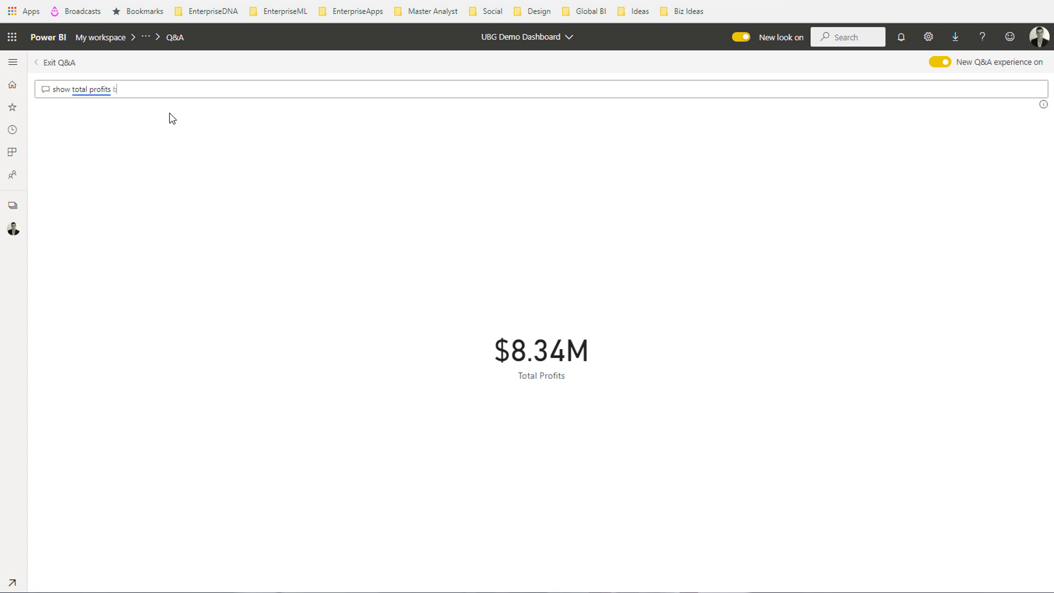
type("by")
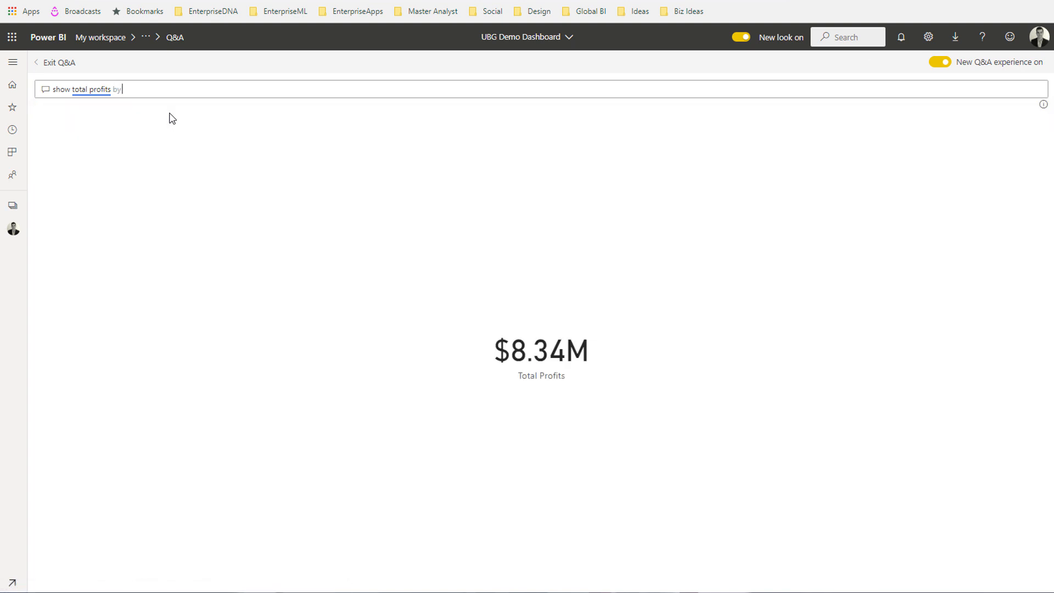
type("product name")
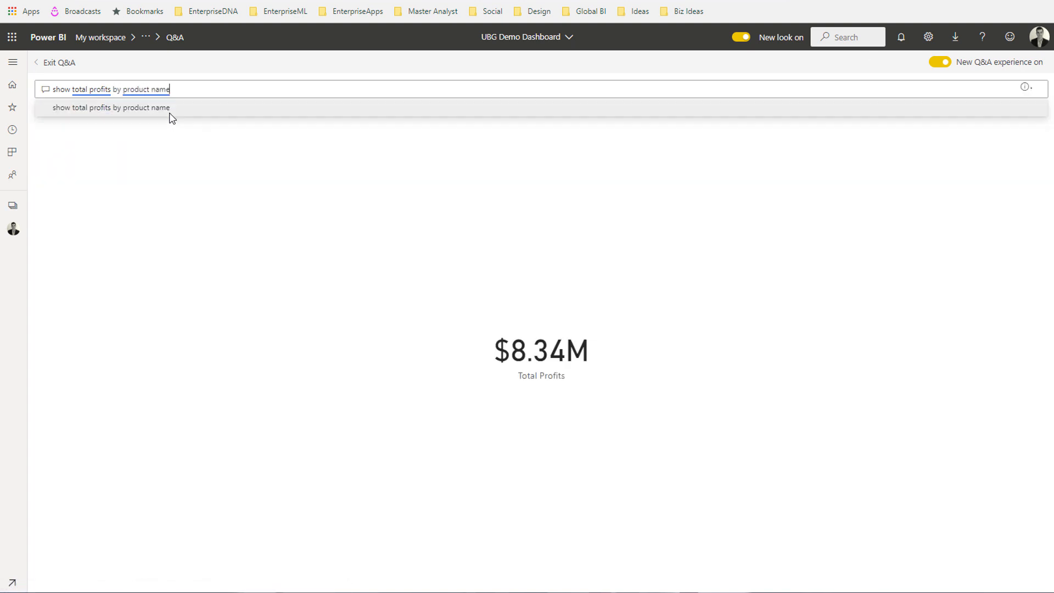
left_click(109, 107)
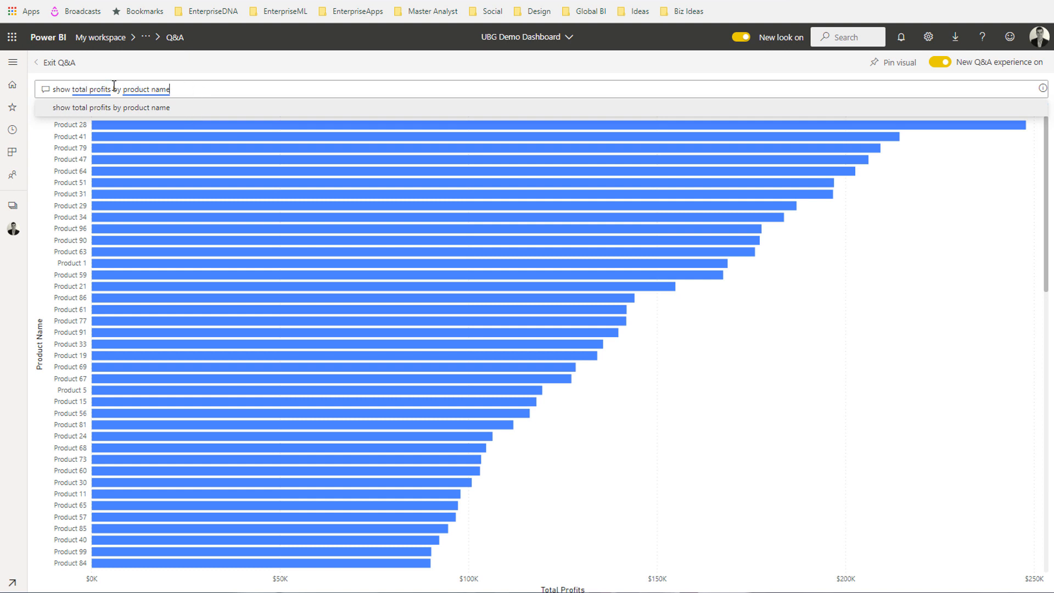
double_click(146, 89)
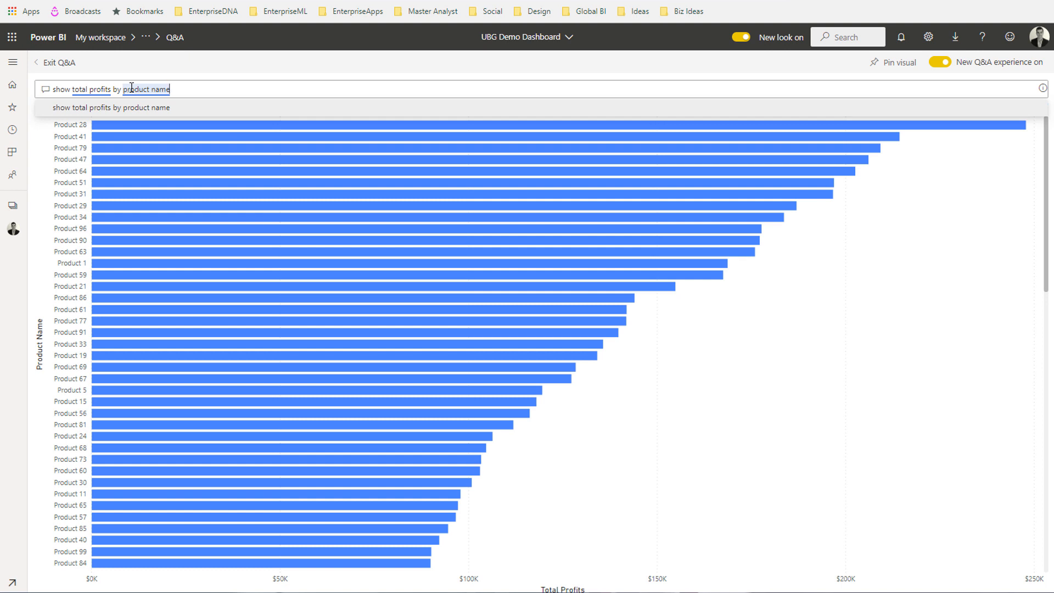
Extend the question with 'in year' to split each product's profits into 2018–2020 stacked bars
type("in")
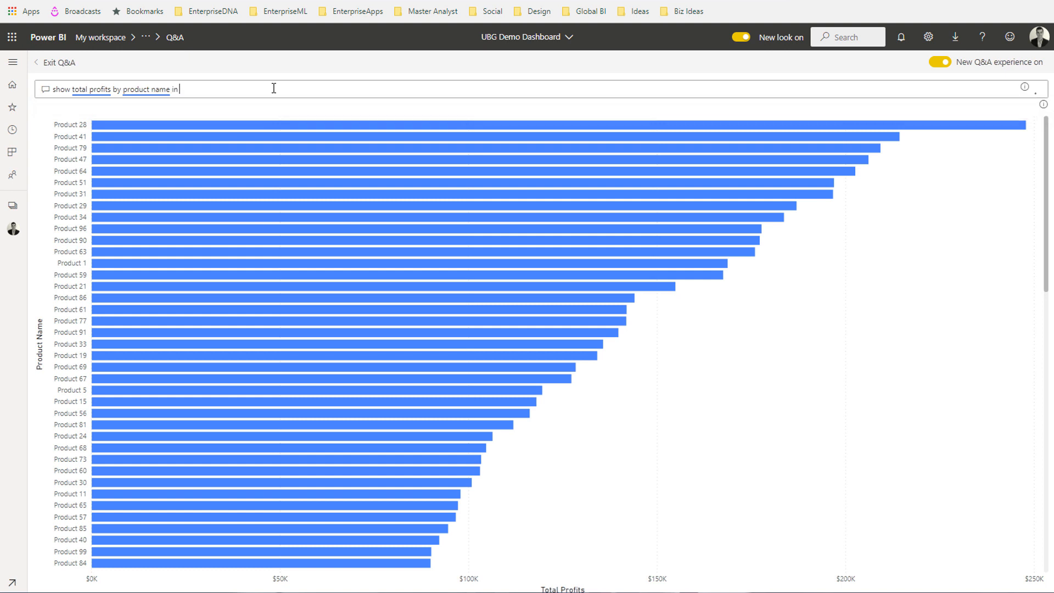
type("year")
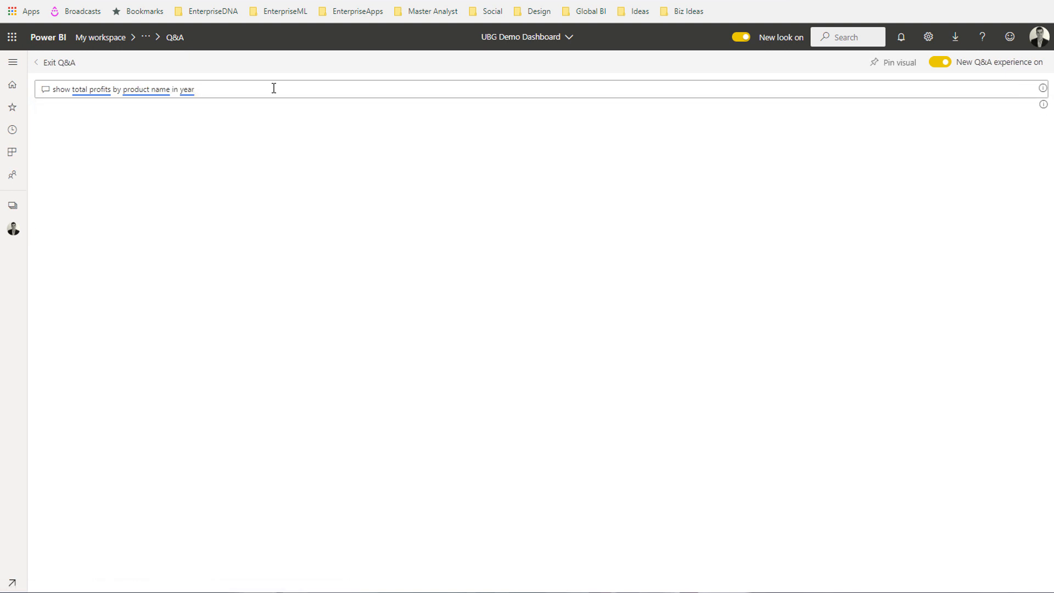
type("2019")
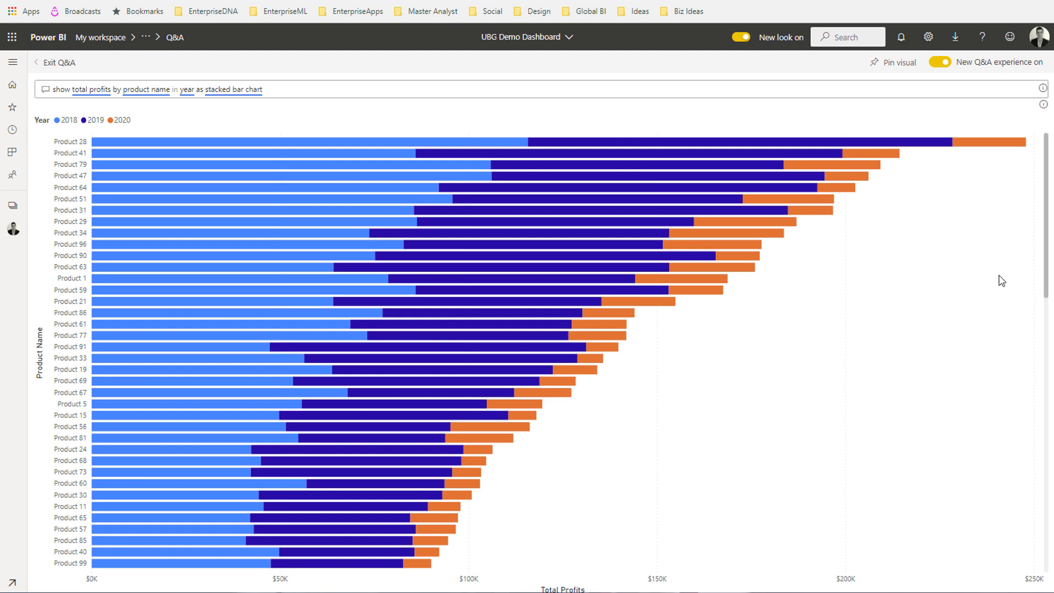
mouse_move(933, 179)
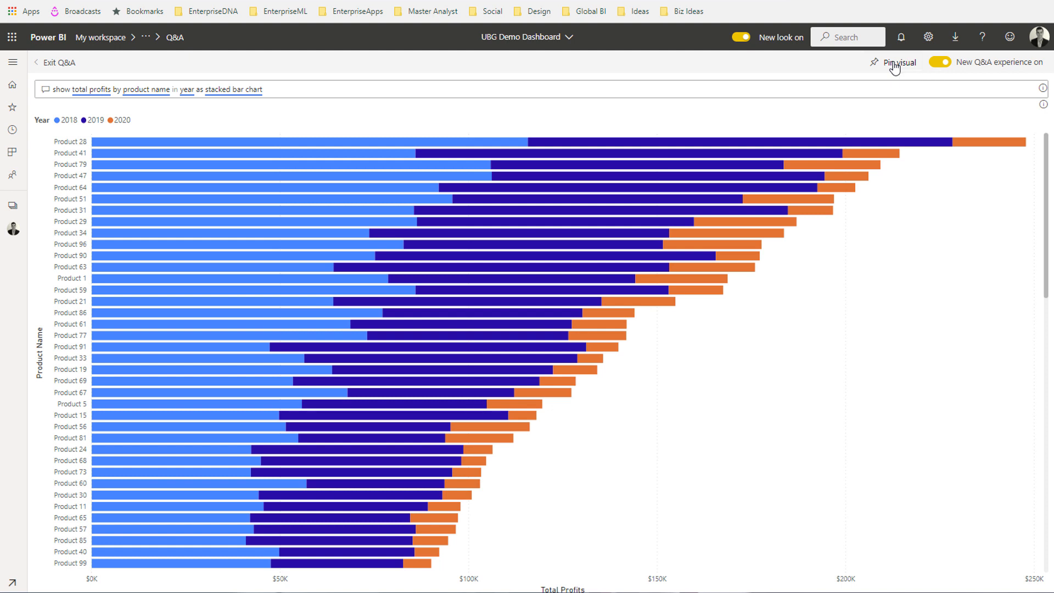
Pin the stacked profits chart to the existing UBG Demo Dashboard and dismiss the notification
left_click(898, 62)
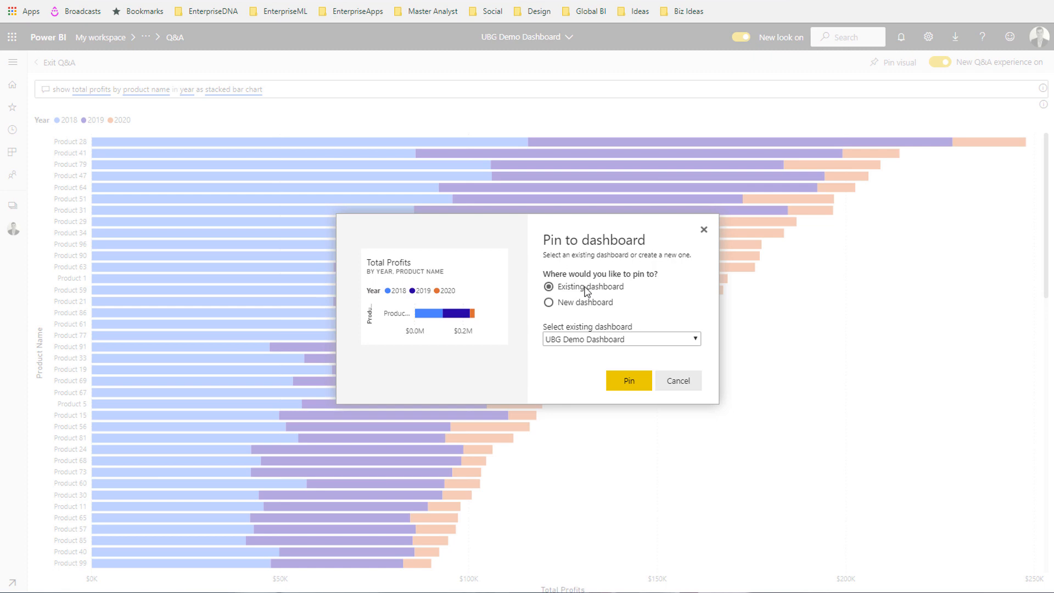
left_click(628, 381)
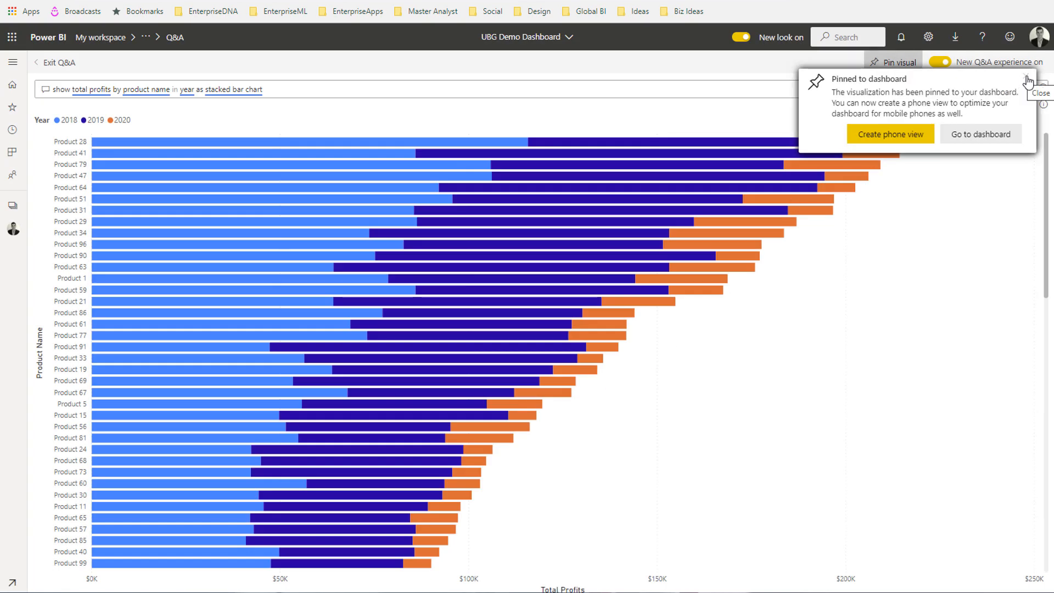
left_click(1037, 74)
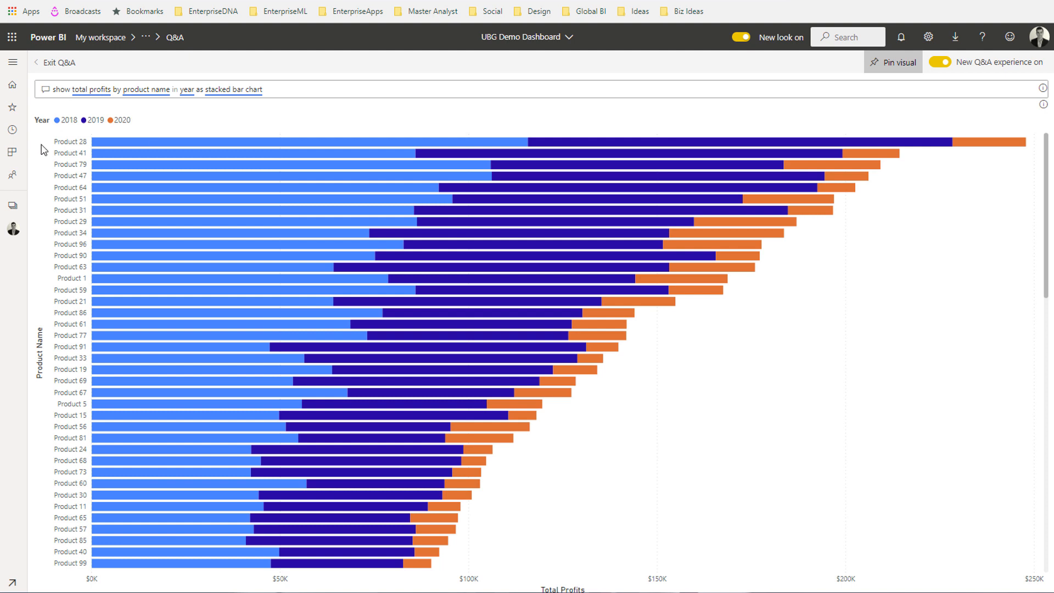
mouse_move(12, 206)
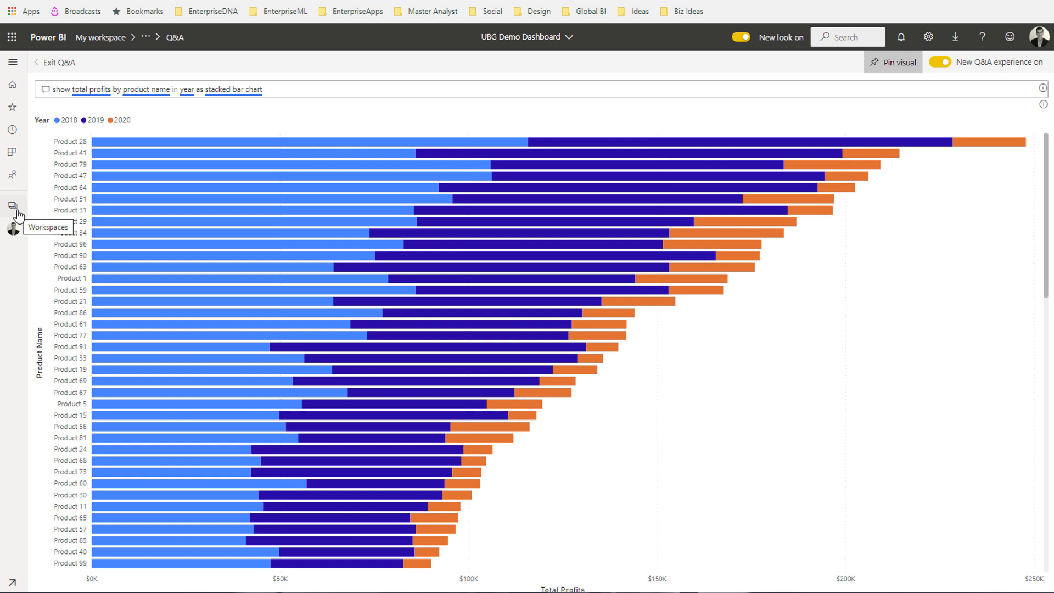
mouse_move(56, 68)
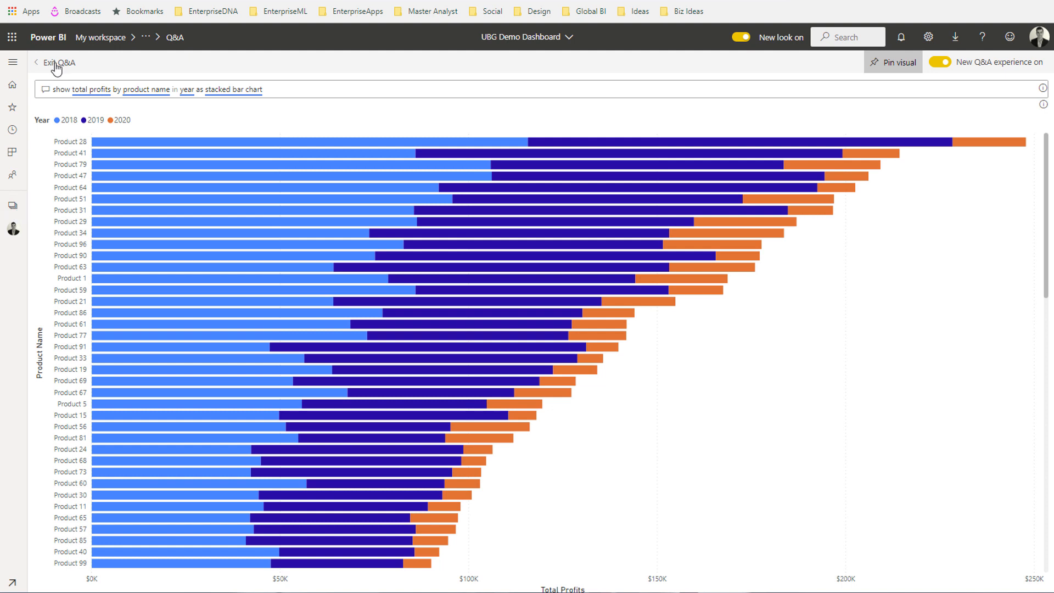
Exit Q&A back to the dashboard, now showing the Total Profits stacked bar tile
left_click(53, 61)
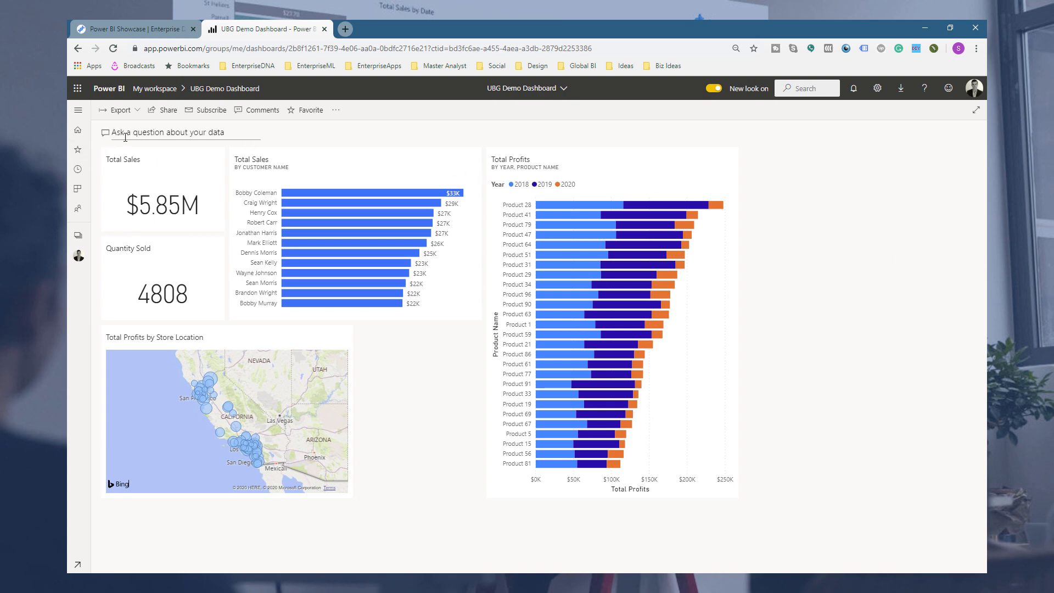
mouse_move(191, 121)
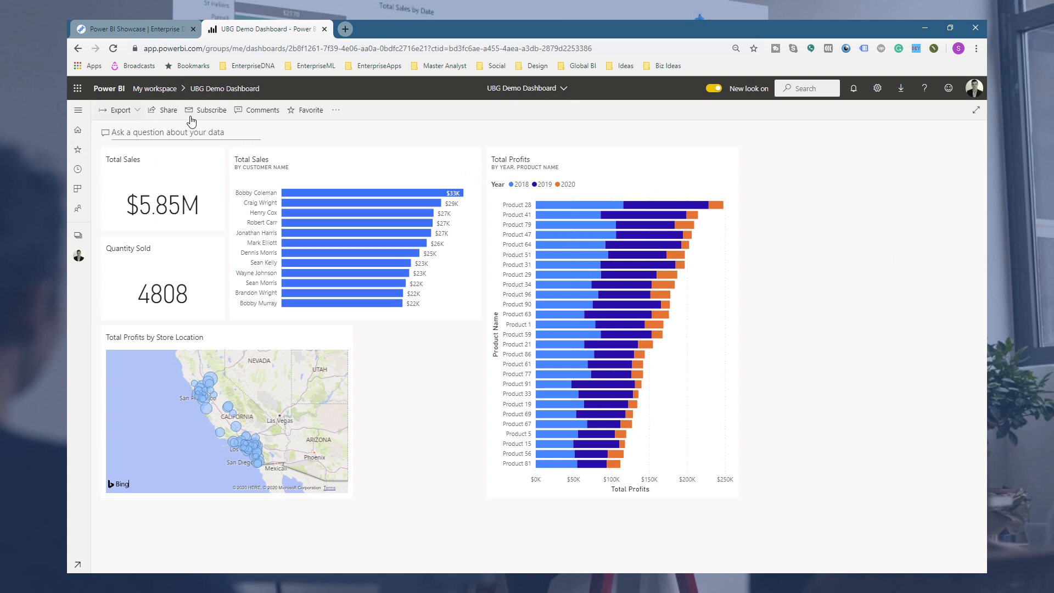
mouse_move(122, 147)
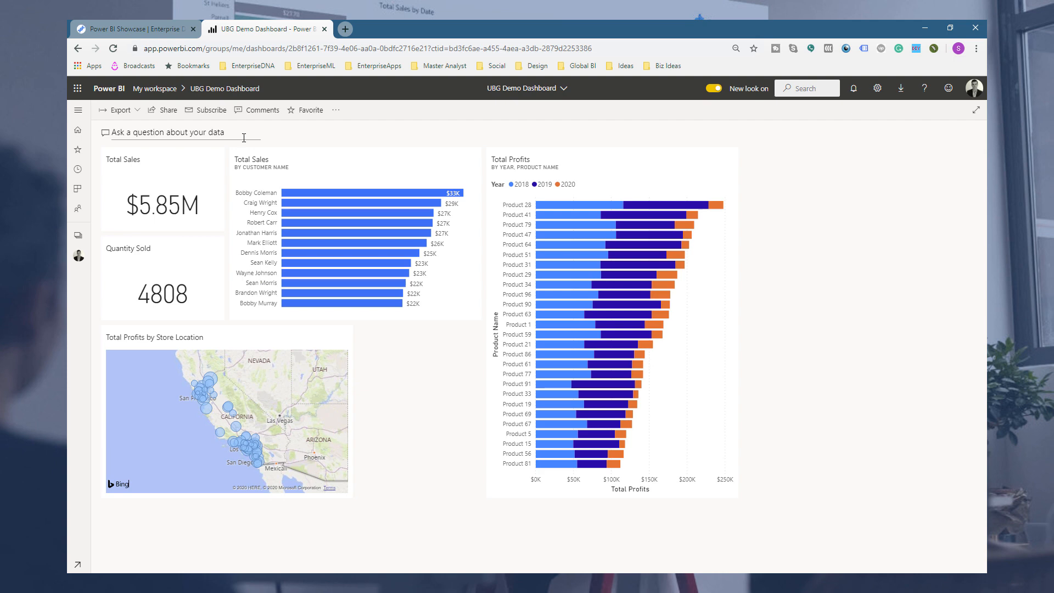
mouse_move(816, 272)
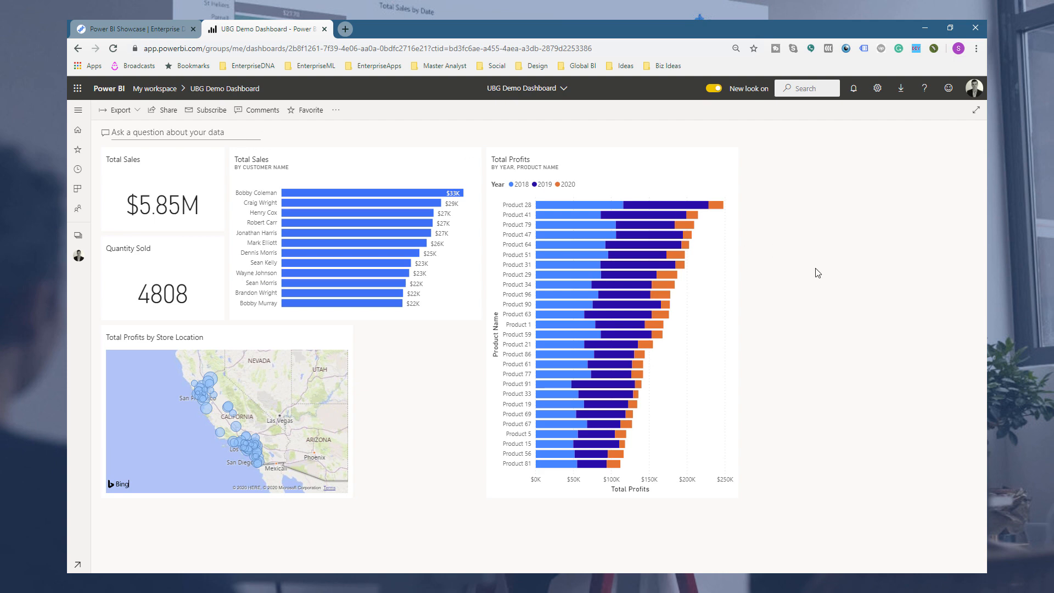